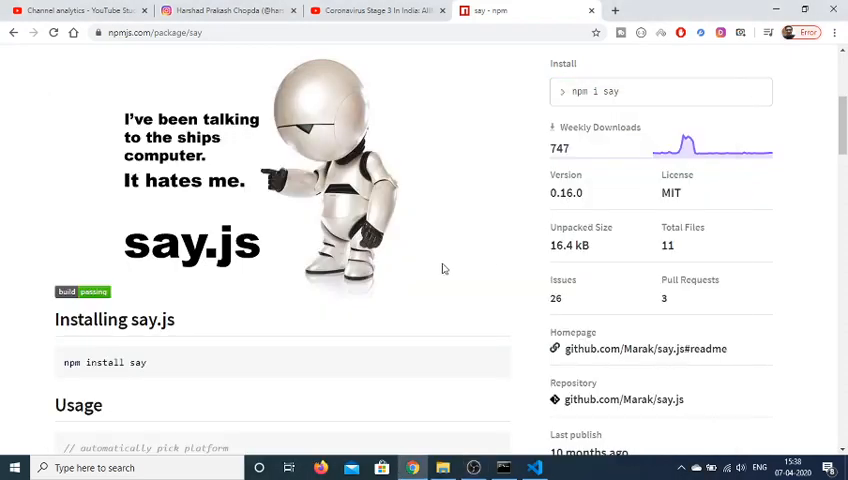
{"action": "mouse_move", "coordinate": [262, 240]}
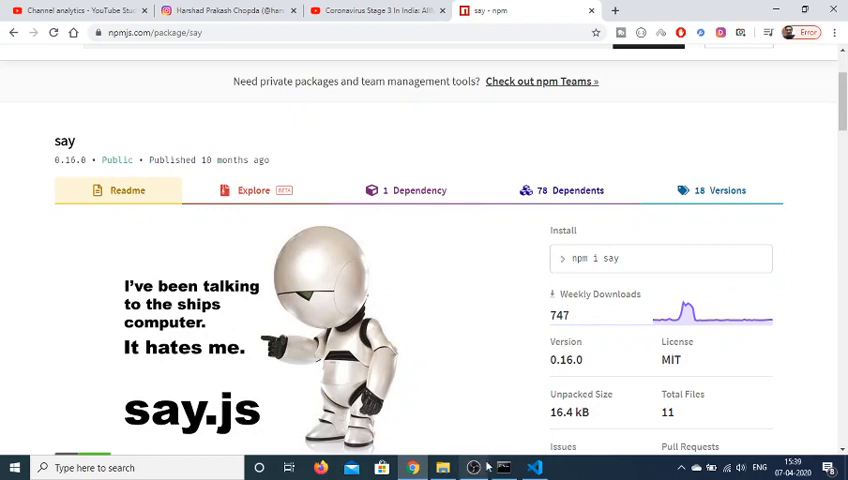
- Run npm i say in the project folder, then return to the editor
{"action": "left_click", "coordinate": [504, 468]}
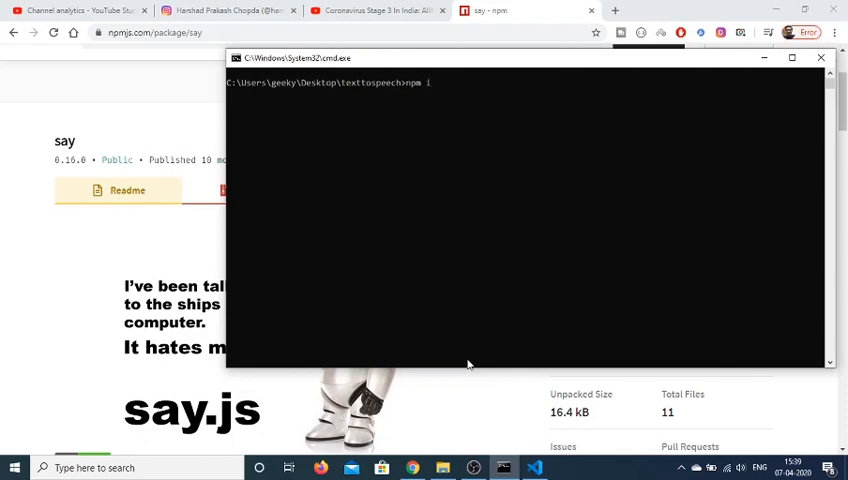
{"action": "type", "text": "say"}
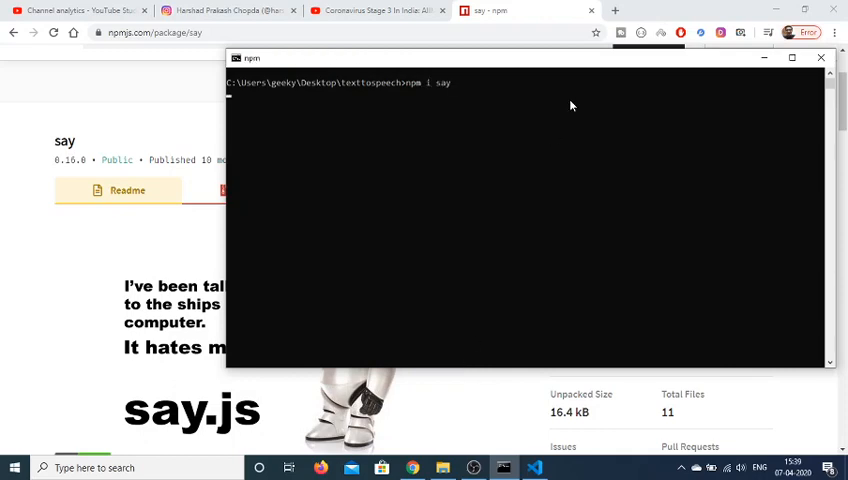
{"action": "key", "text": "enter"}
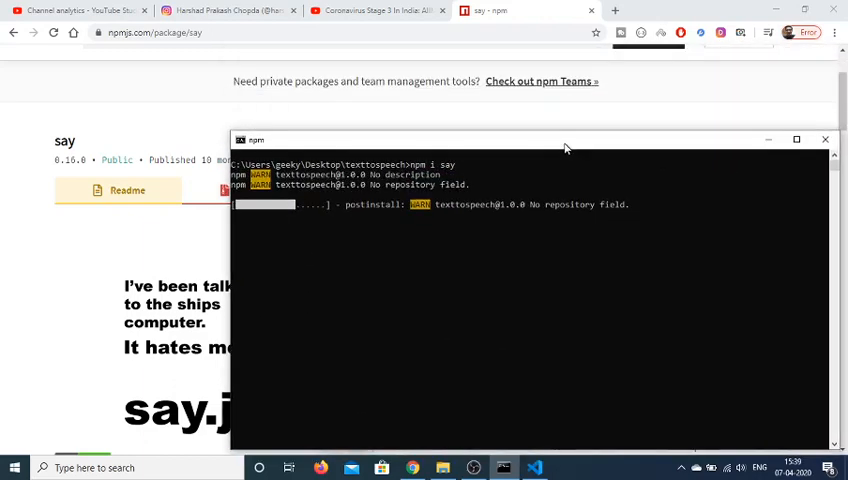
{"action": "left_click", "coordinate": [824, 140]}
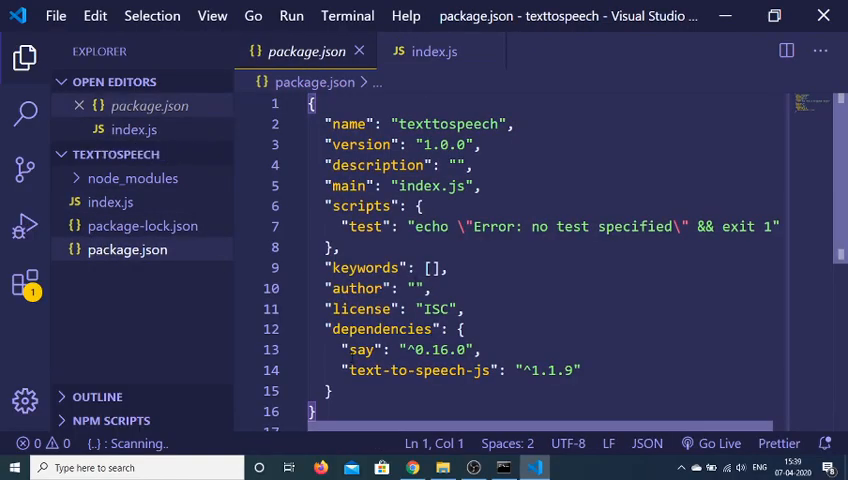
- In index.js, write const say = require('say') on line 1
{"action": "double_click", "coordinate": [352, 348]}
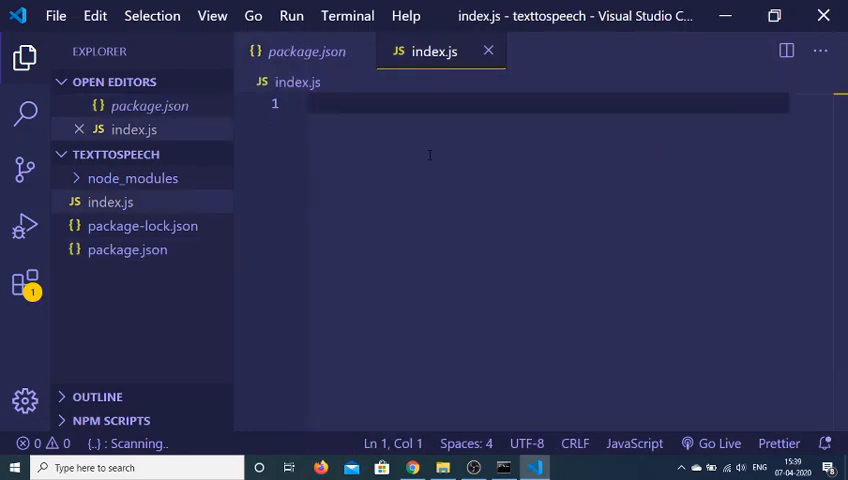
{"action": "type", "text": "const say"}
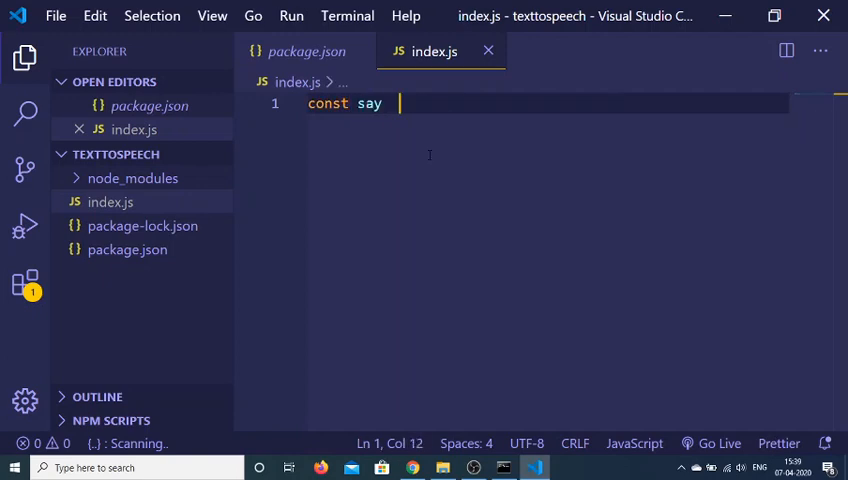
{"action": "type", "text": "="}
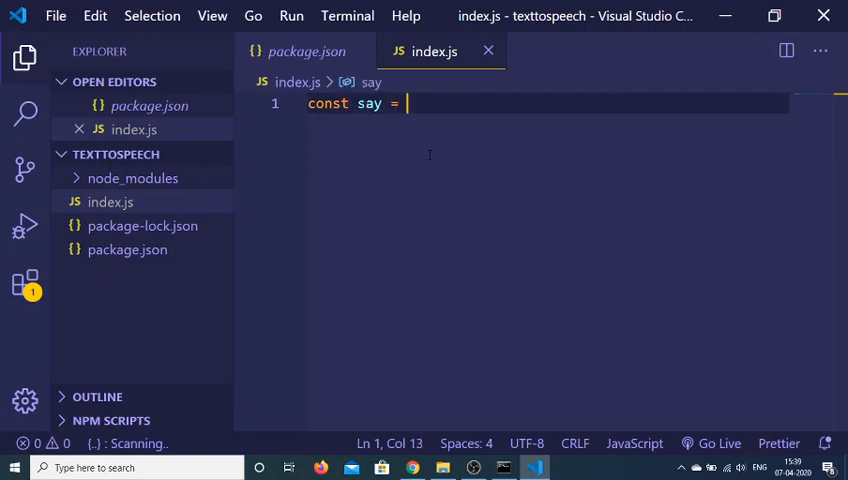
{"action": "type", "text": "require('')"}
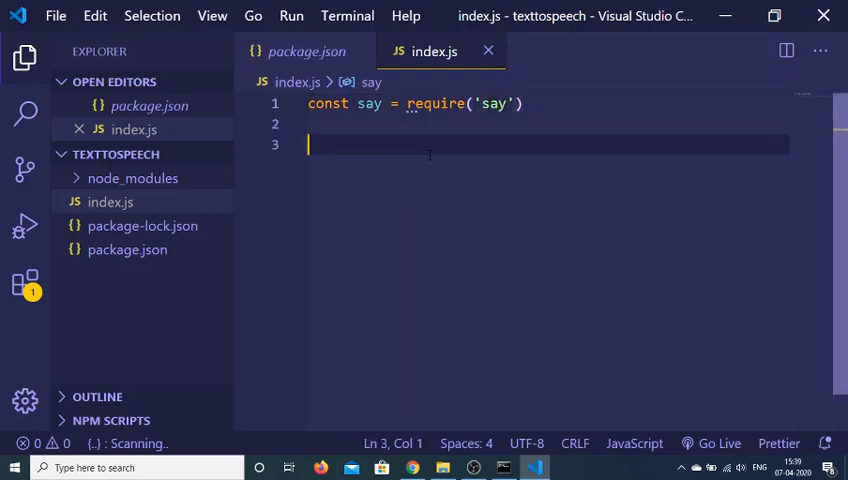
{"action": "left_click", "coordinate": [412, 468]}
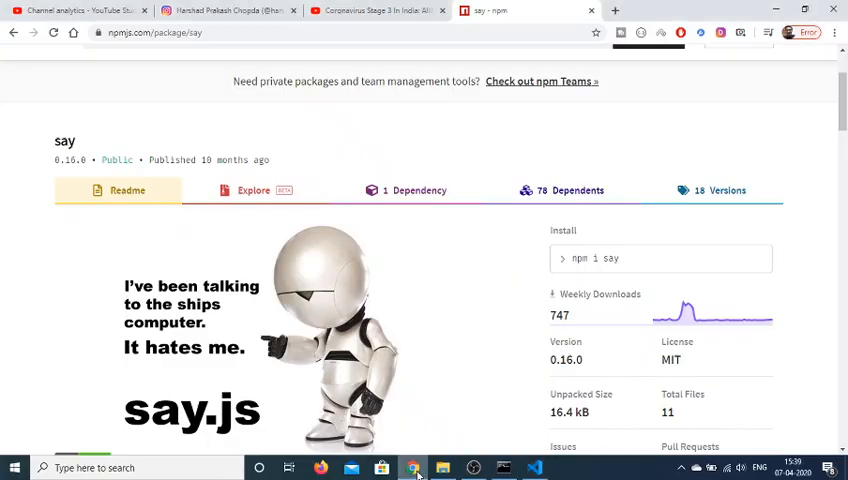
{"action": "scroll", "scroll_direction": "down", "scroll_amount": 3}
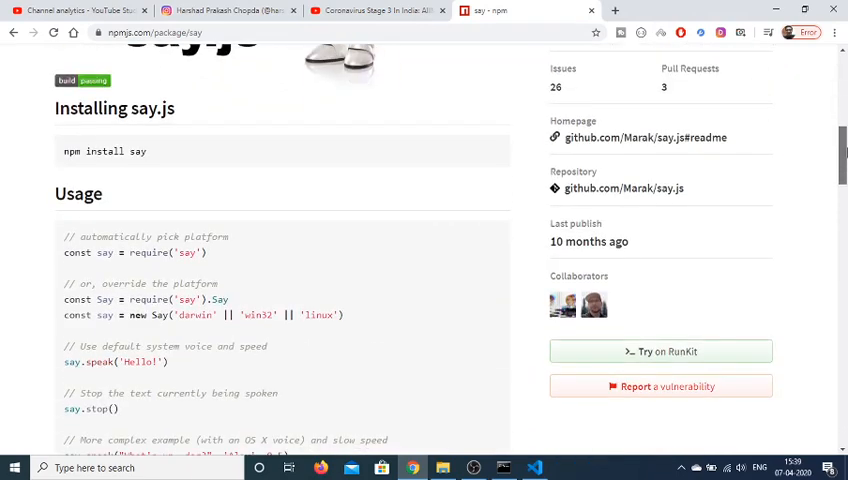
{"action": "scroll", "scroll_direction": "down", "scroll_amount": 3}
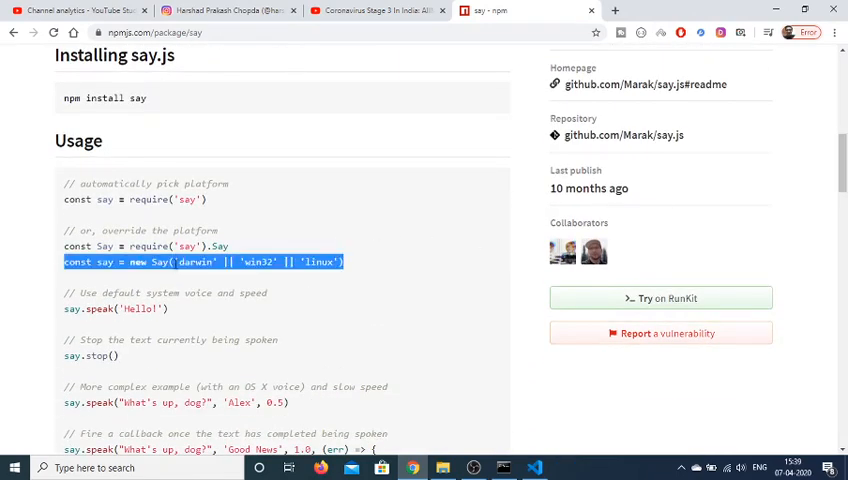
{"action": "left_click", "coordinate": [544, 420]}
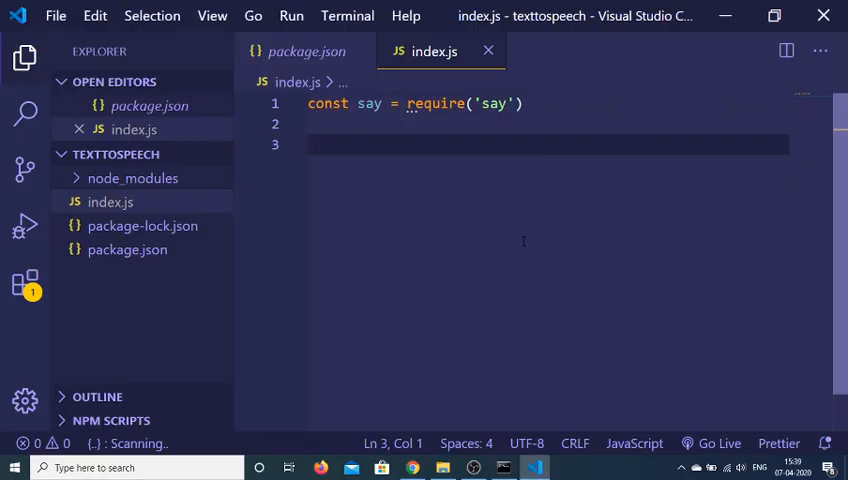
- Add say.speak("hello world my name is Gautam") to index.js
{"action": "type", "text": "say.speak"}
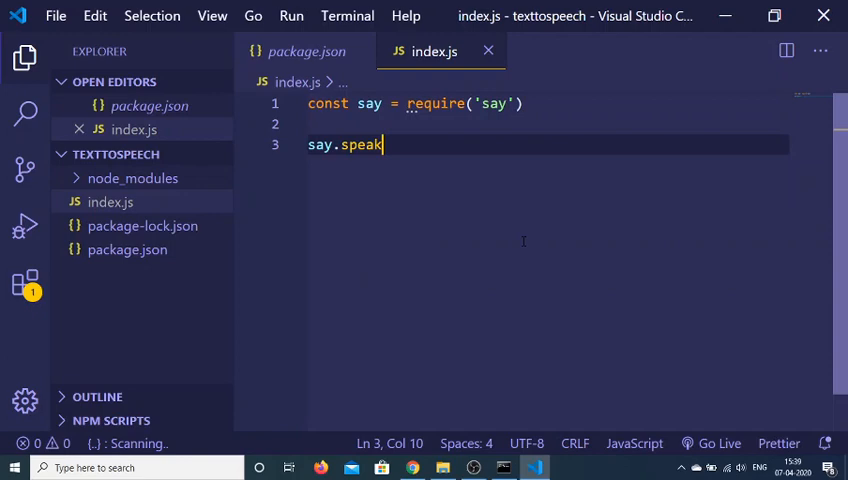
{"action": "type", "text": "(\"\")"}
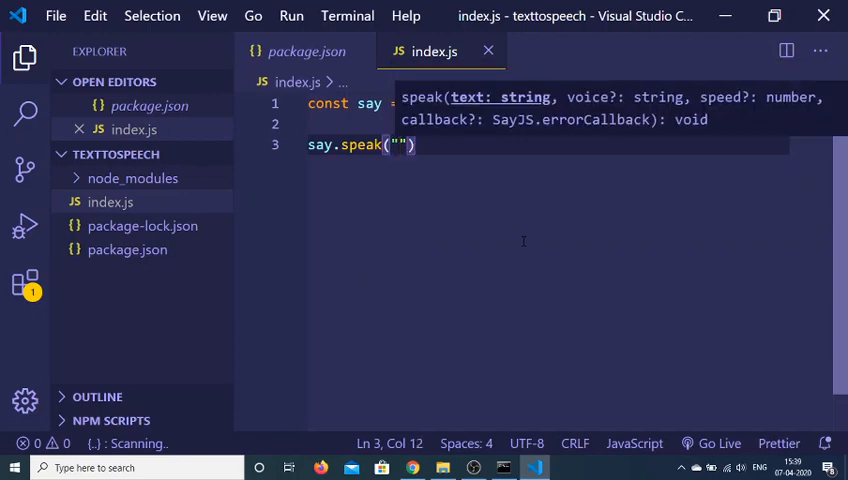
{"action": "type", "text": "he"}
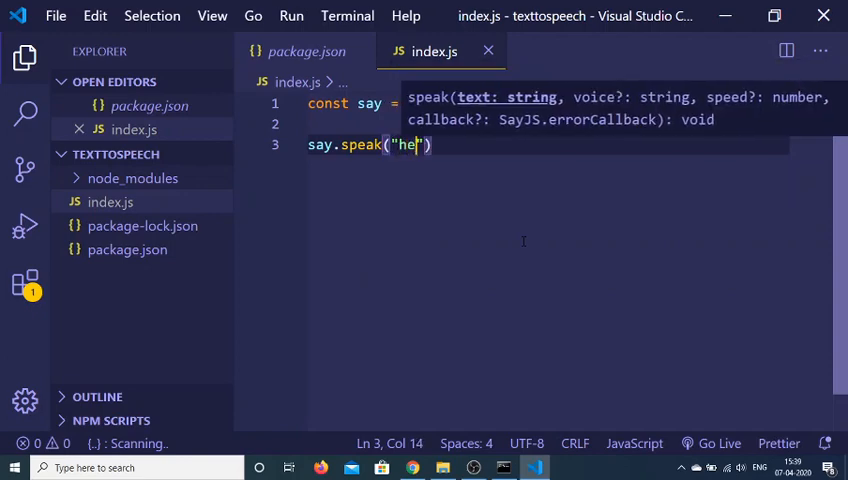
{"action": "type", "text": "llo world my name is"}
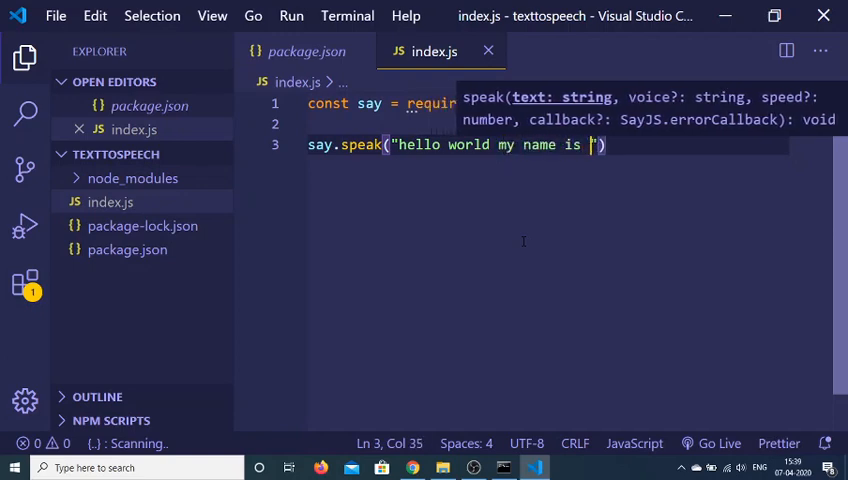
{"action": "type", "text": "Gautam"}
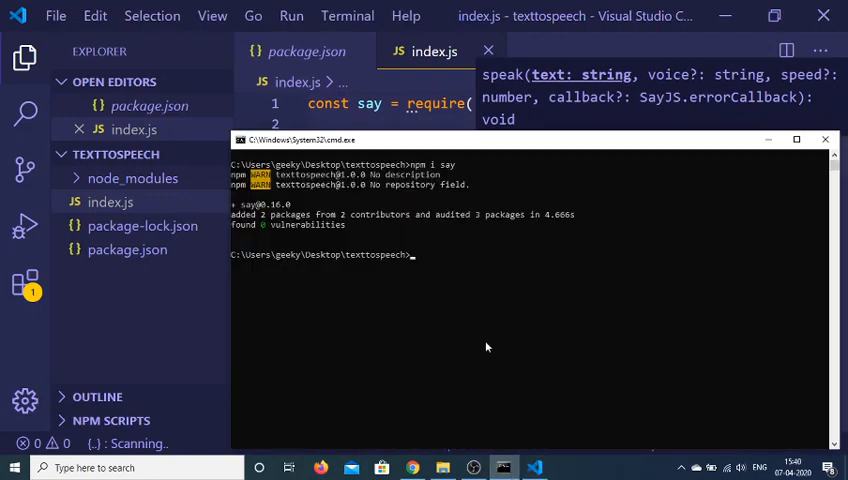
- Run node index.js, raise the volume, change the name to john and rerun
{"action": "type", "text": "node index.js"}
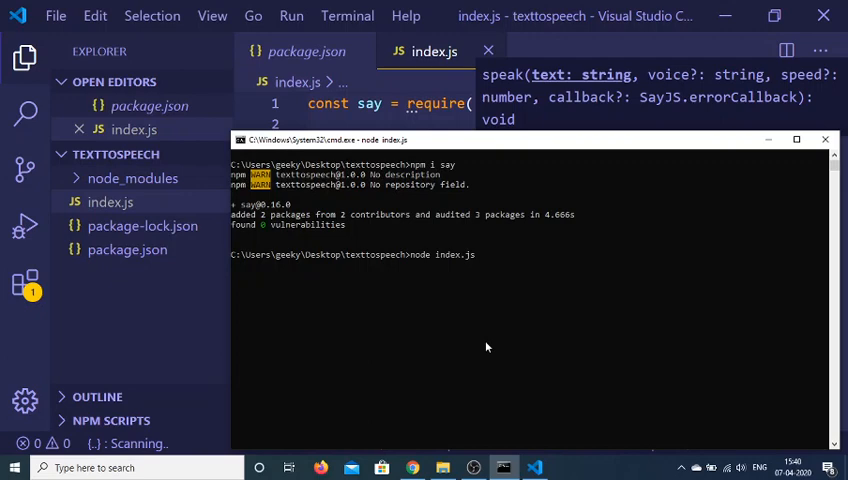
{"action": "left_click", "coordinate": [740, 468]}
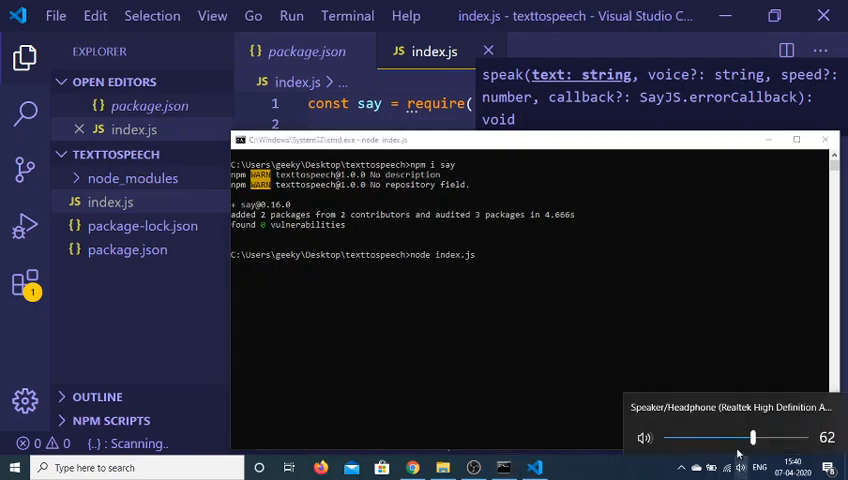
{"action": "left_click_drag", "start_coordinate": [752, 438], "coordinate": [784, 438]}
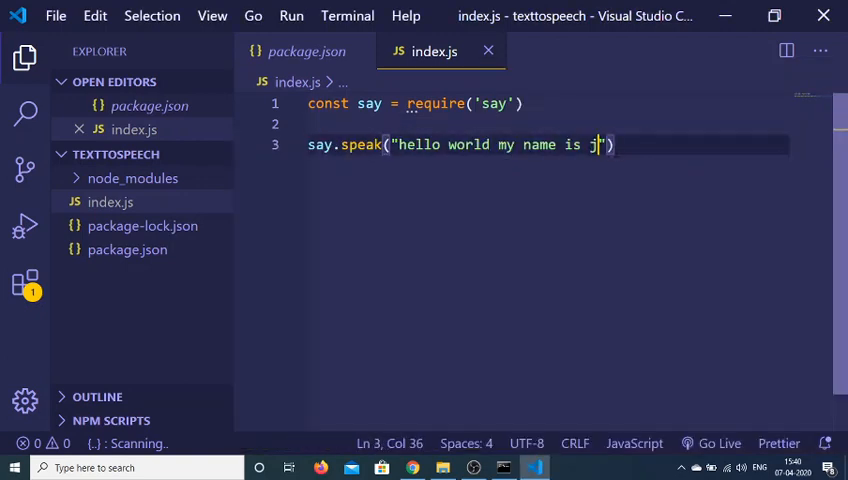
{"action": "type", "text": "ohn"}
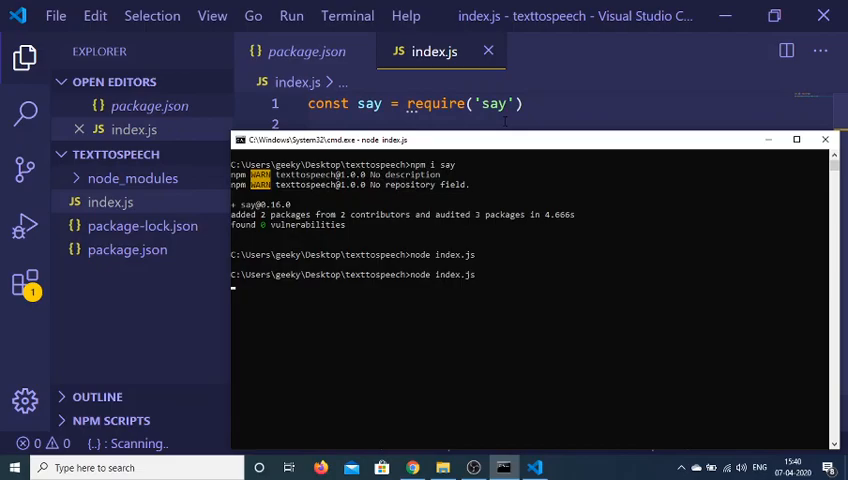
{"action": "left_click", "coordinate": [412, 468]}
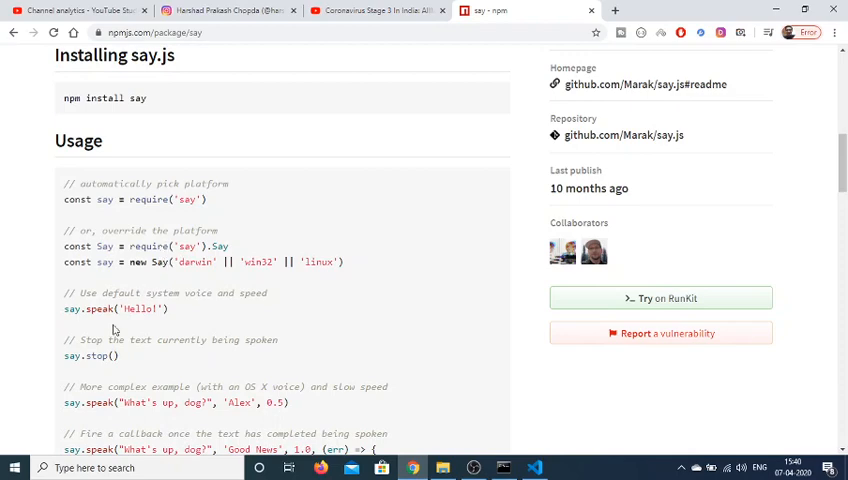
{"action": "mouse_move", "coordinate": [64, 356]}
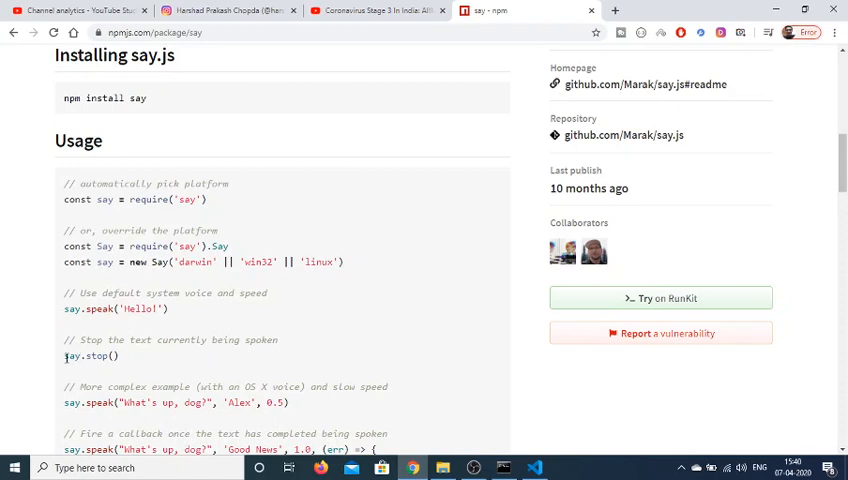
{"action": "double_click", "coordinate": [90, 356]}
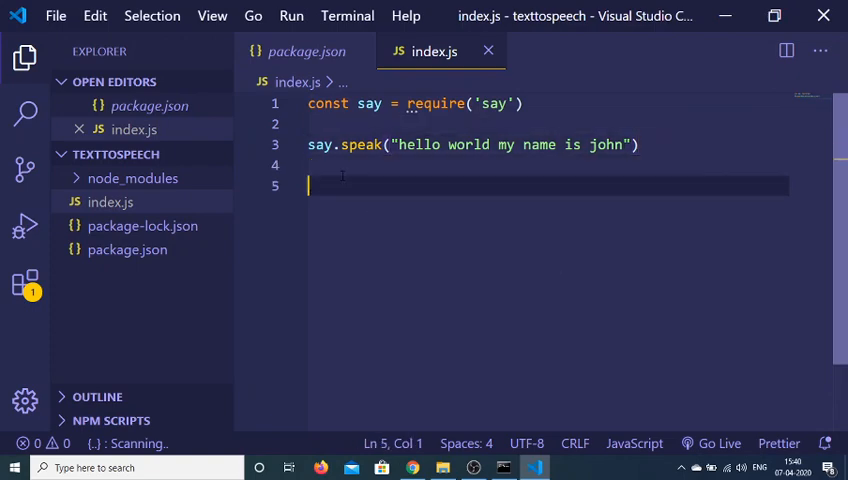
- Add say.stop() on line 5 and run node index.js again
{"action": "type", "text": "say.sto"}
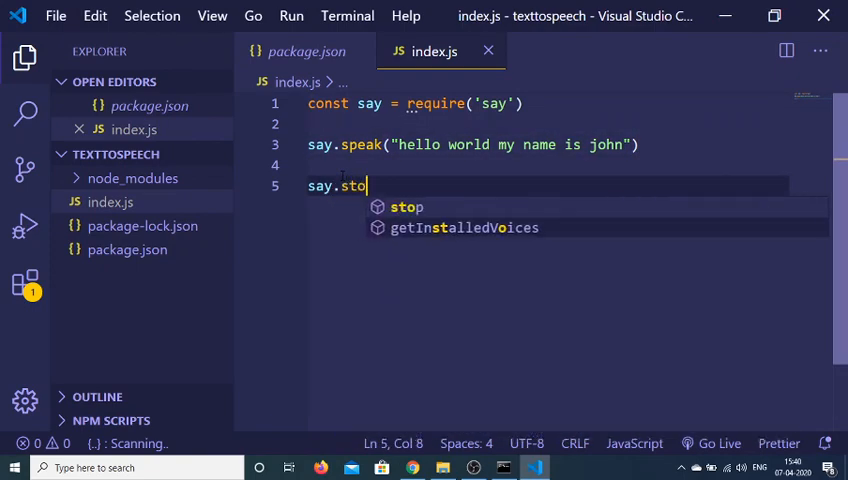
{"action": "type", "text": "p()"}
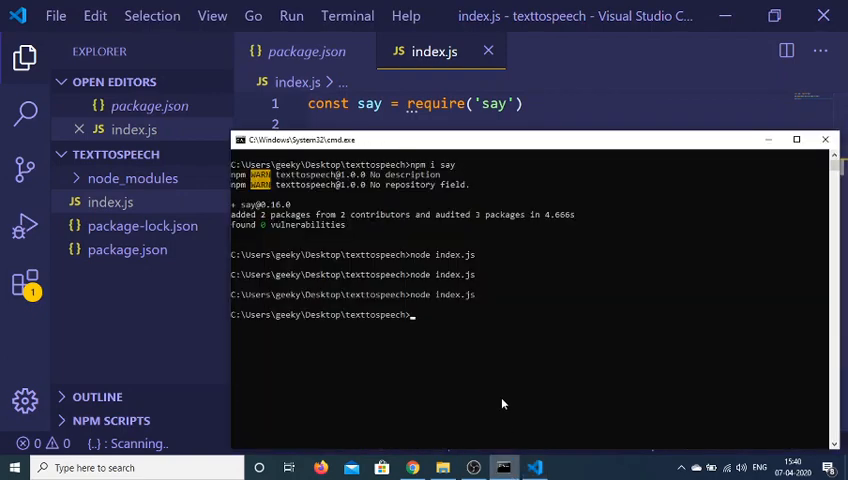
{"action": "mouse_move", "coordinate": [470, 290]}
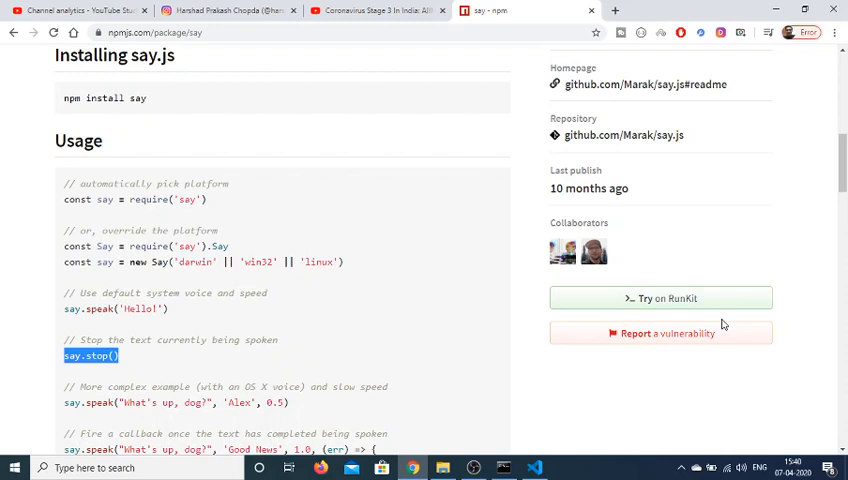
{"action": "scroll", "scroll_direction": "down", "scroll_amount": 3}
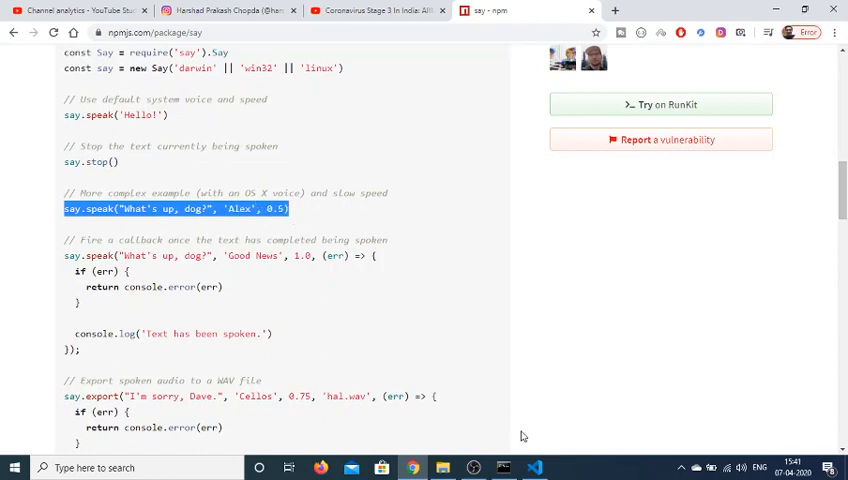
- Replace say.stop() with say.speak("What's up, dog?", 'Alex', 0.5)
{"action": "left_click", "coordinate": [534, 468]}
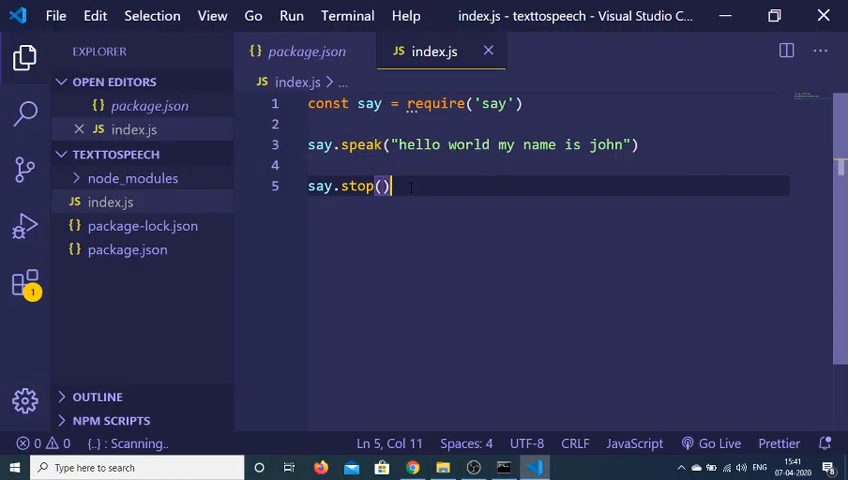
{"action": "key", "text": "Backspace"}
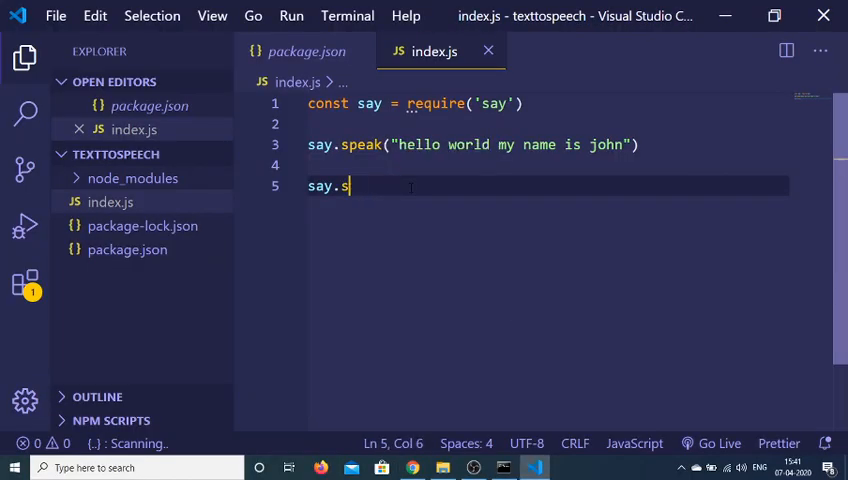
{"action": "key", "text": "ctrl+z"}
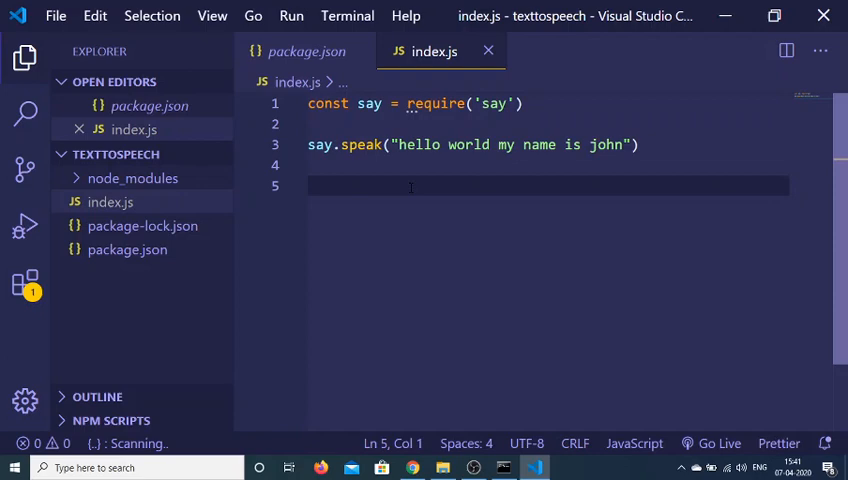
{"action": "type", "text": "say.speak(\"What's up, dog?\", 'Alex', 0.5)"}
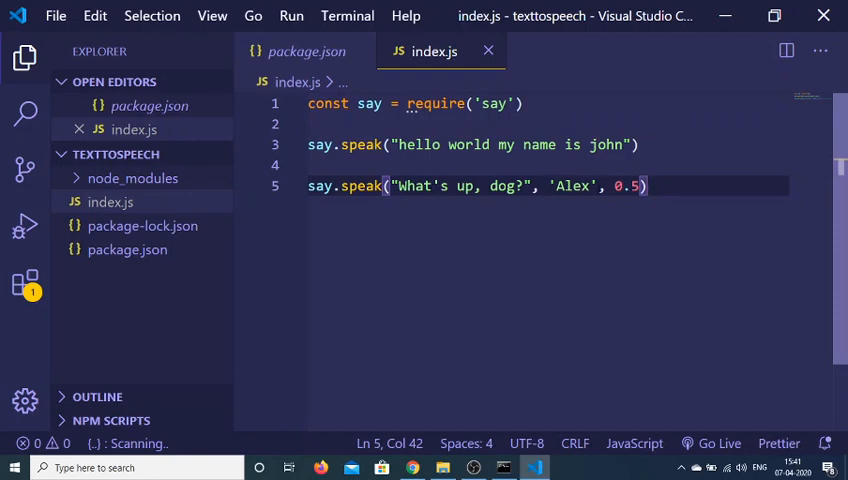
{"action": "left_click", "coordinate": [412, 468]}
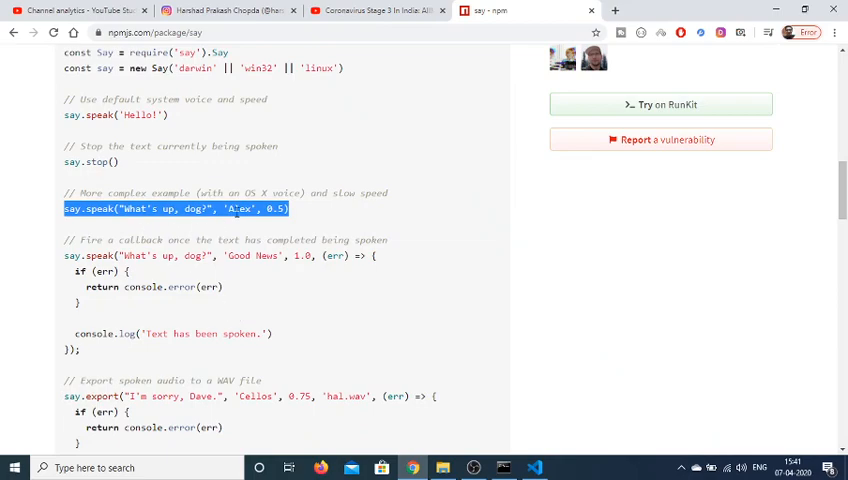
- Comment out the hello world say.speak line with //
{"action": "left_click", "coordinate": [534, 468]}
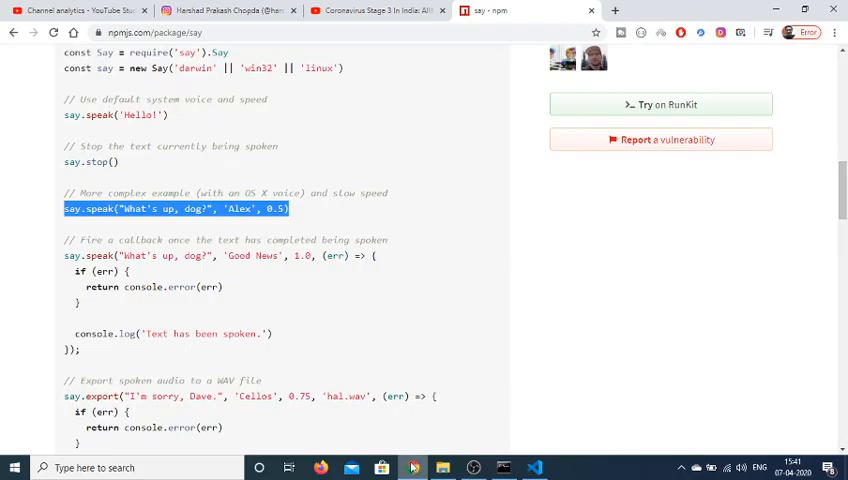
{"action": "left_click", "coordinate": [534, 468]}
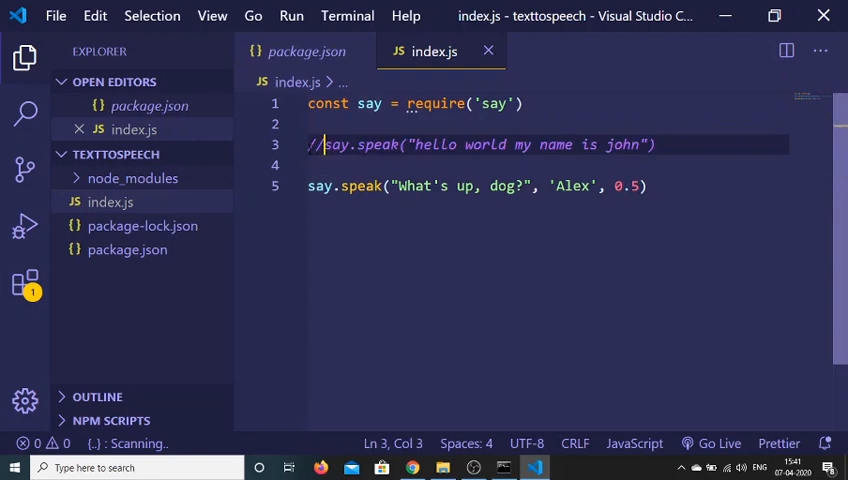
{"action": "left_click", "coordinate": [504, 468]}
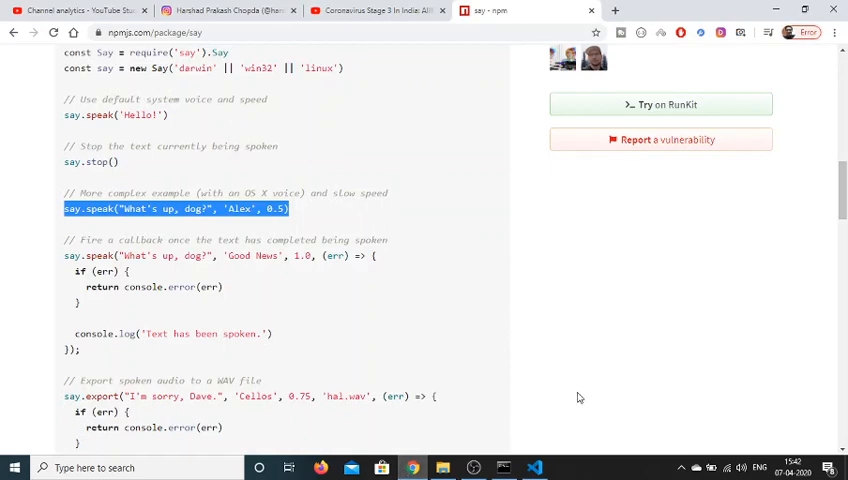
{"action": "mouse_move", "coordinate": [332, 288]}
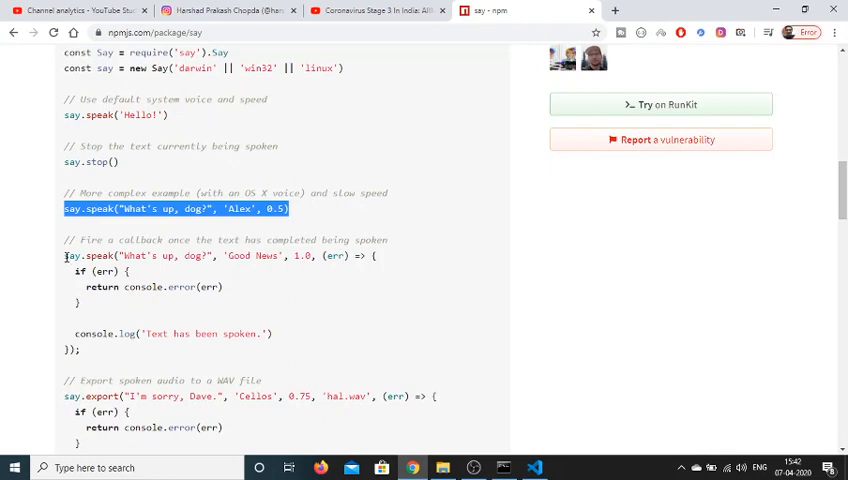
- Paste the callback example logging 'Text has been spoken.' over line 5 and rerun
{"action": "left_click_drag", "start_coordinate": [64, 256], "coordinate": [84, 350]}
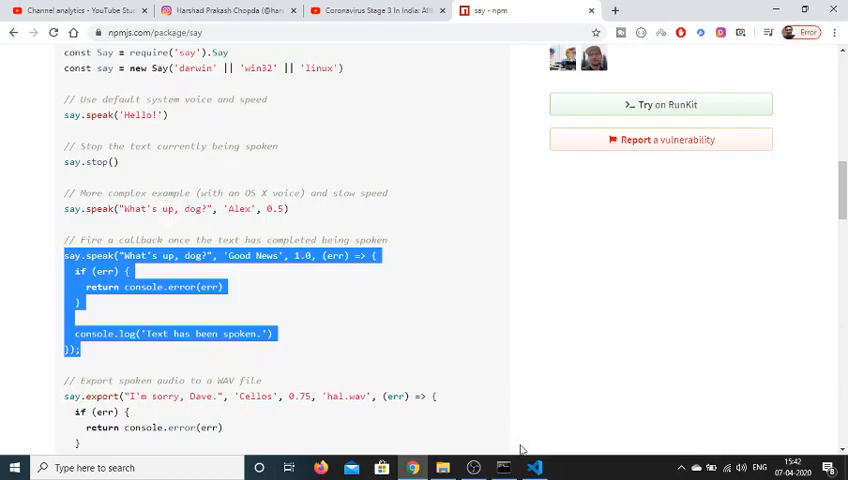
{"action": "left_click", "coordinate": [534, 468]}
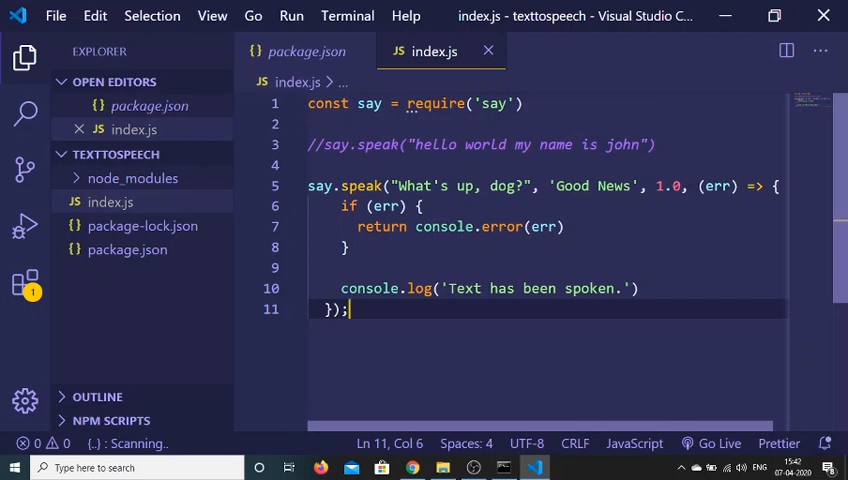
{"action": "mouse_move", "coordinate": [716, 186]}
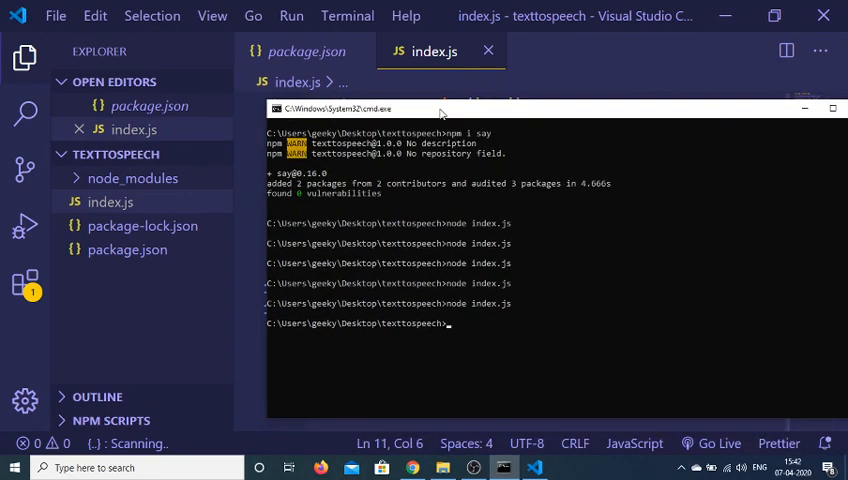
{"action": "type", "text": "cls"}
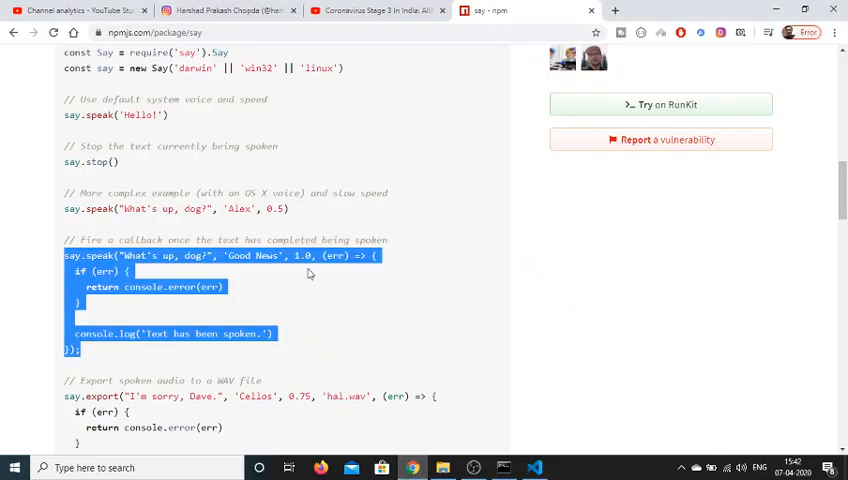
- Paste the say.export example saving "I'm sorry, Dave." to hal.wav into index.js
{"action": "left_click", "coordinate": [612, 336]}
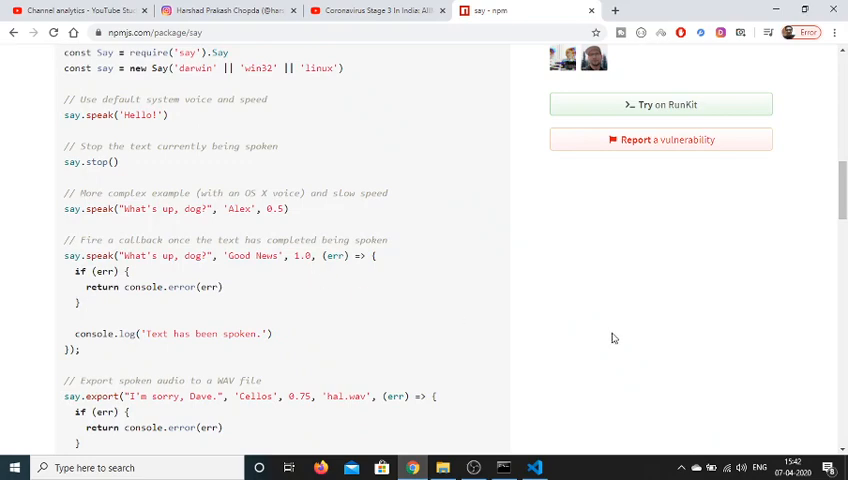
{"action": "scroll", "scroll_direction": "down", "scroll_amount": 3}
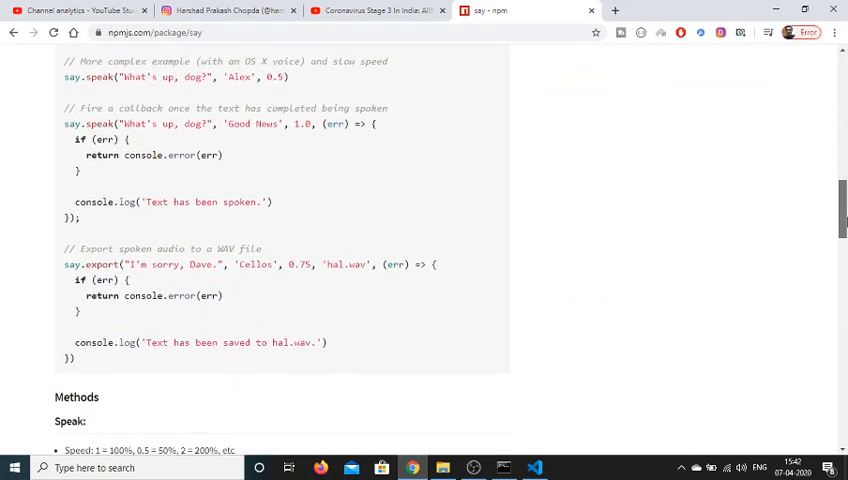
{"action": "scroll", "scroll_direction": "down", "scroll_amount": 3}
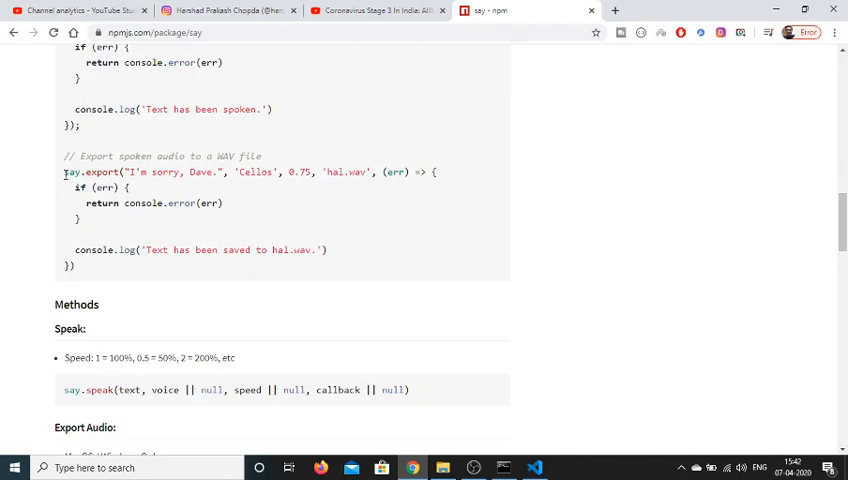
{"action": "left_click_drag", "start_coordinate": [64, 172], "coordinate": [172, 250]}
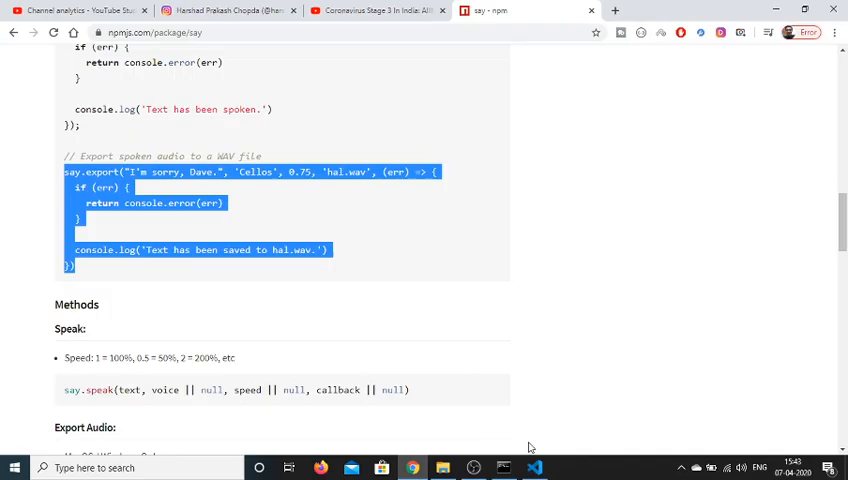
{"action": "left_click", "coordinate": [534, 468]}
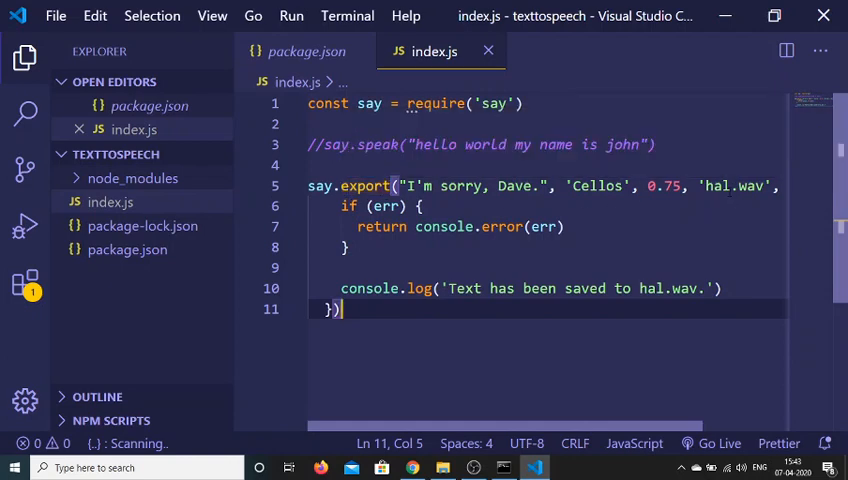
{"action": "mouse_move", "coordinate": [468, 380]}
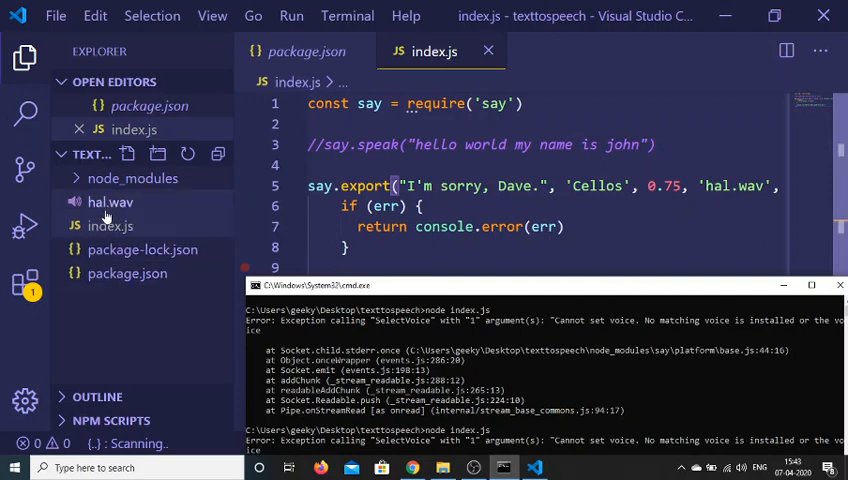
- Play hal.wav from the texttospeech folder, then return to the say page
{"action": "left_click", "coordinate": [110, 202]}
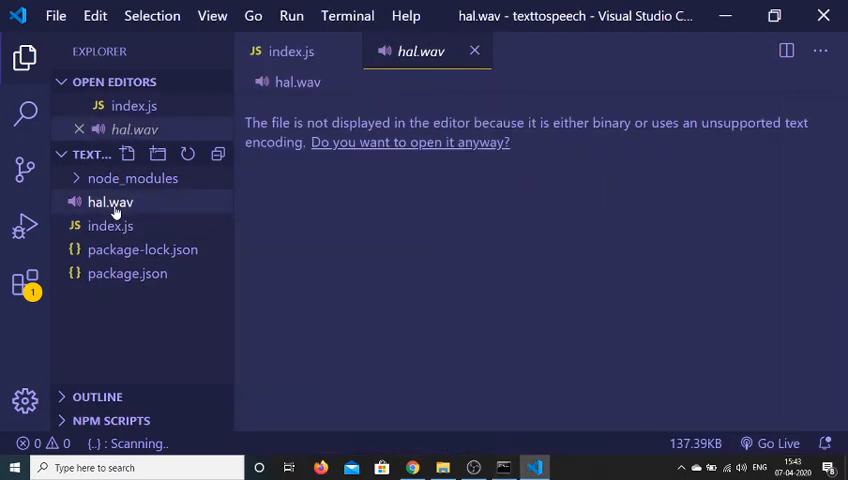
{"action": "mouse_move", "coordinate": [444, 468]}
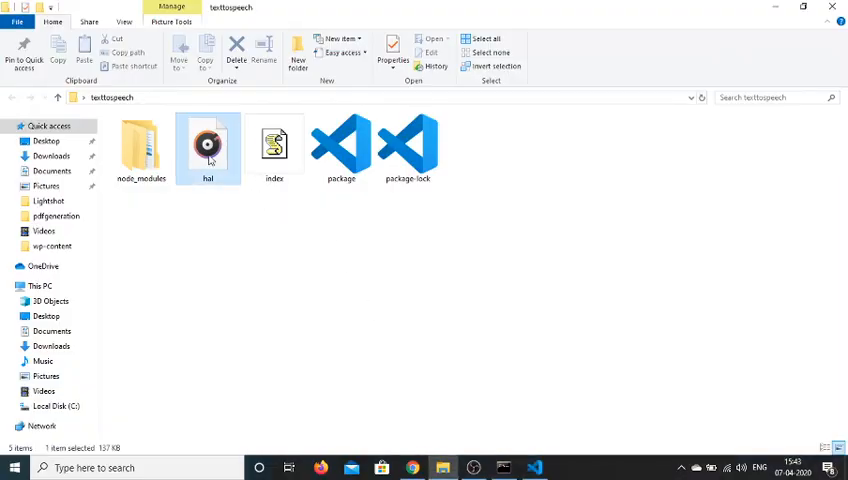
{"action": "double_click", "coordinate": [208, 144]}
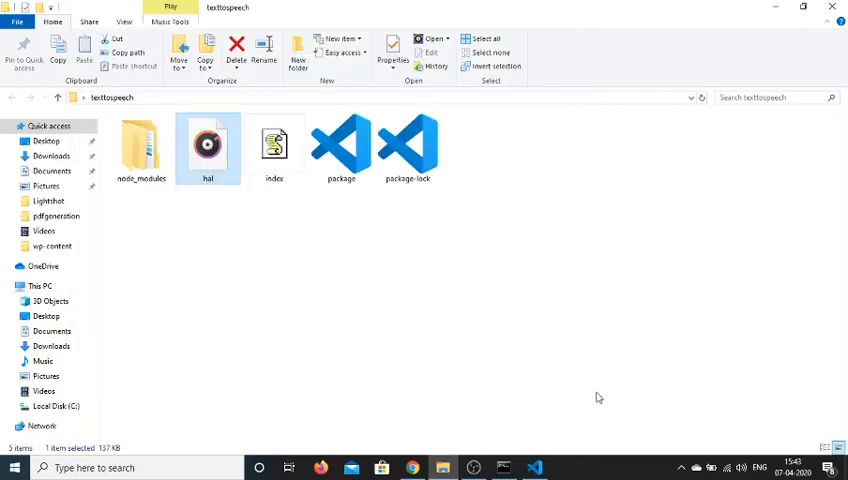
{"action": "left_click", "coordinate": [504, 468]}
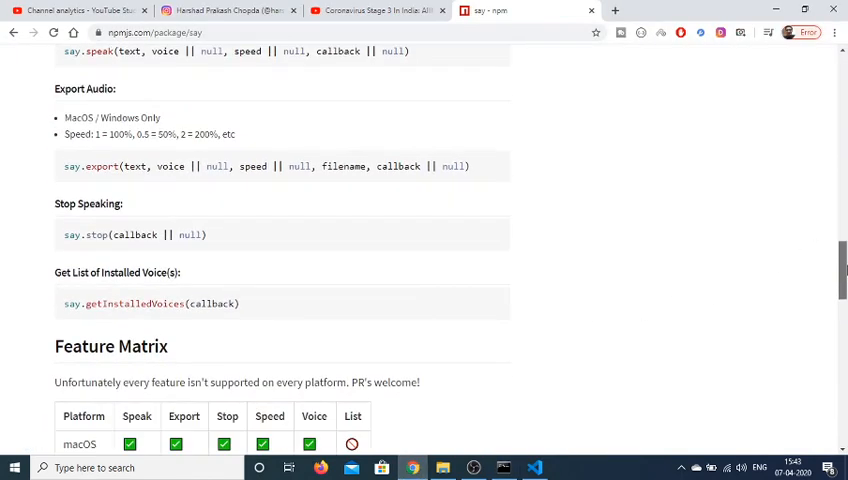
{"action": "scroll", "scroll_direction": "down", "scroll_amount": 3}
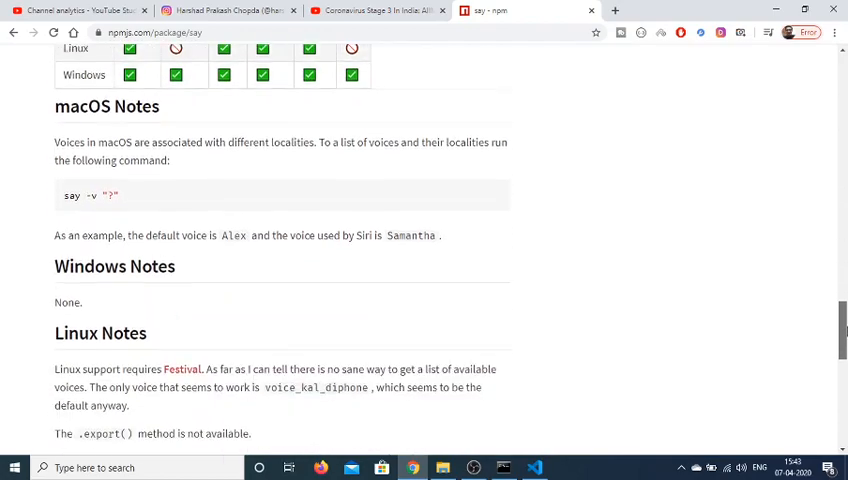
{"action": "scroll", "scroll_direction": "up", "scroll_amount": 3}
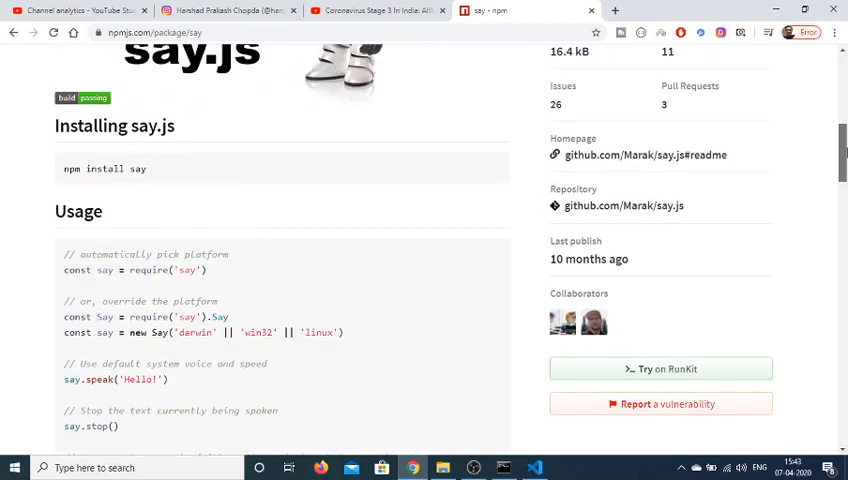
{"action": "scroll", "scroll_direction": "down", "scroll_amount": 3}
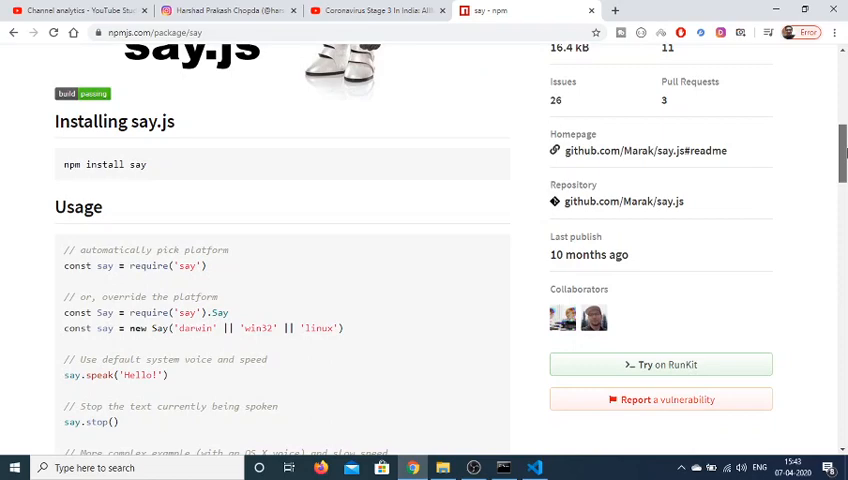
{"action": "scroll", "scroll_direction": "up", "scroll_amount": 3}
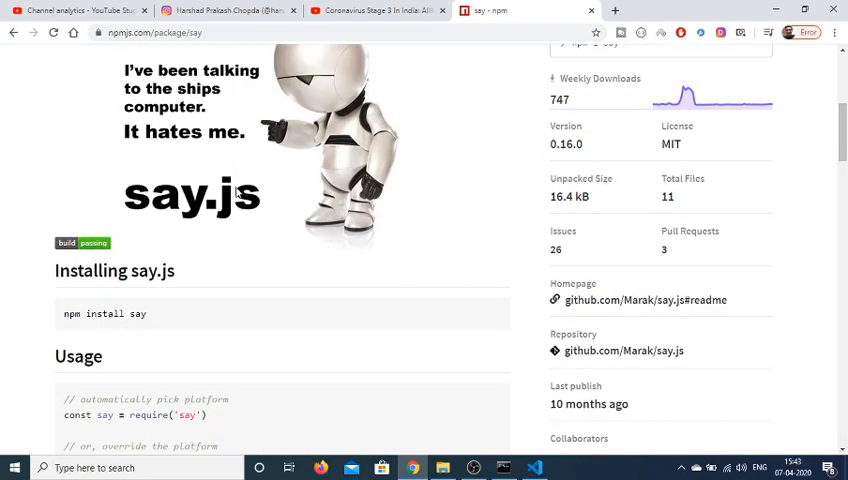